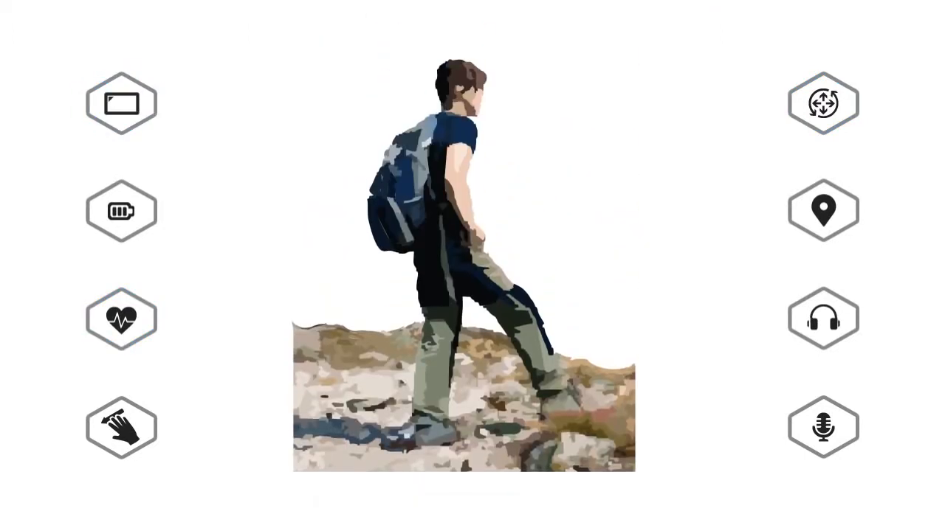
# Highlight the display, battery and GPS hexagon blocks around the hiker image.
pyautogui.click(822, 209)
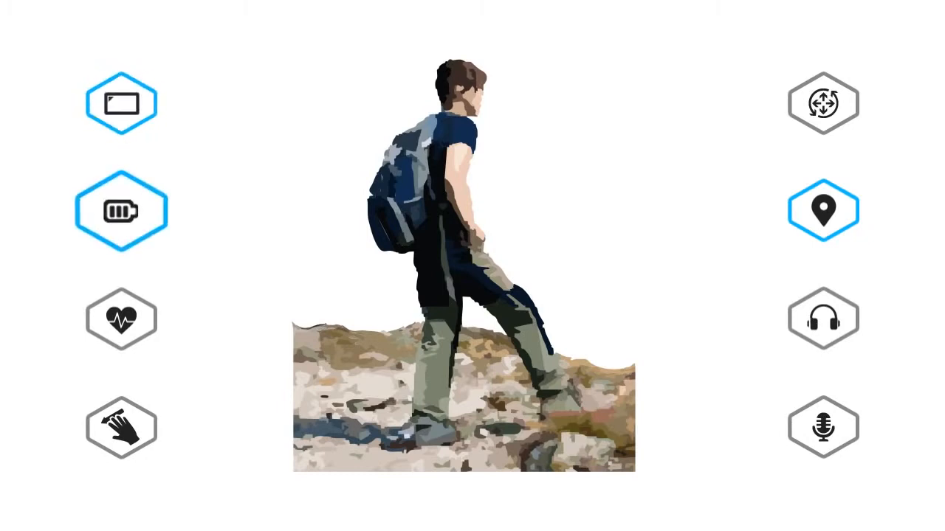
pyautogui.click(121, 210)
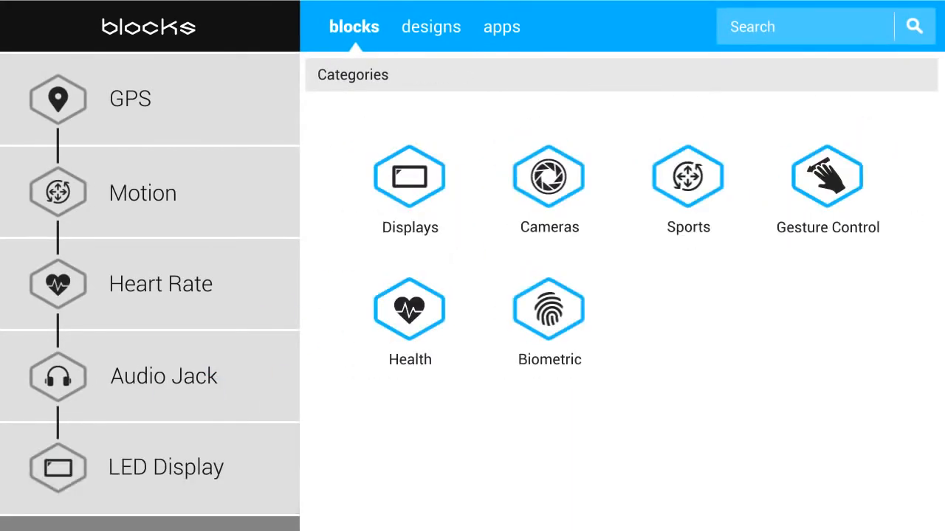
# Apply Black finishes to GPS, Motion, Heart Rate and Audio Jack, Aluminium to LED Display, then show app categories.
pyautogui.click(431, 27)
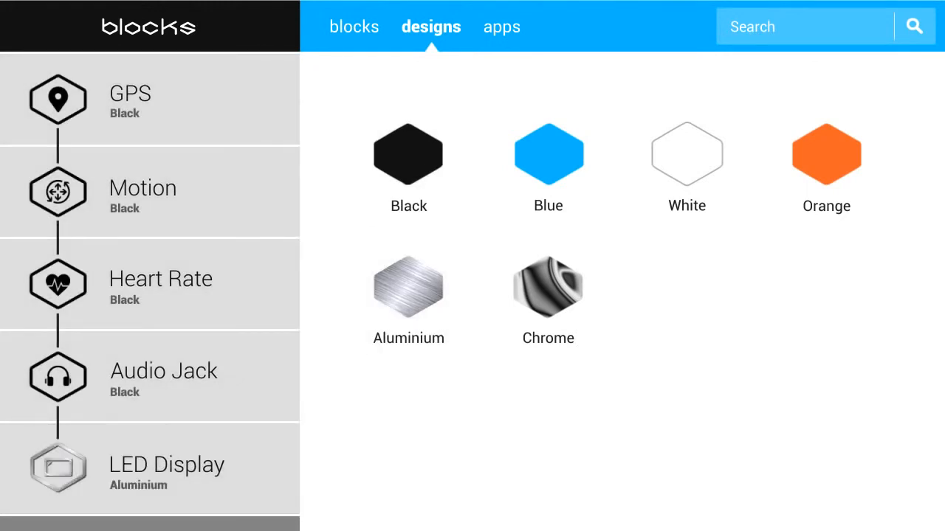
pyautogui.click(502, 26)
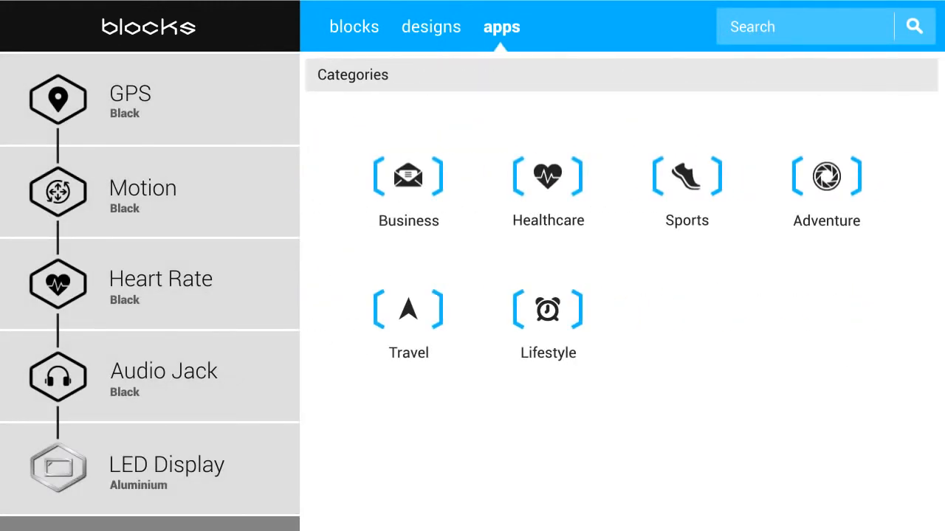